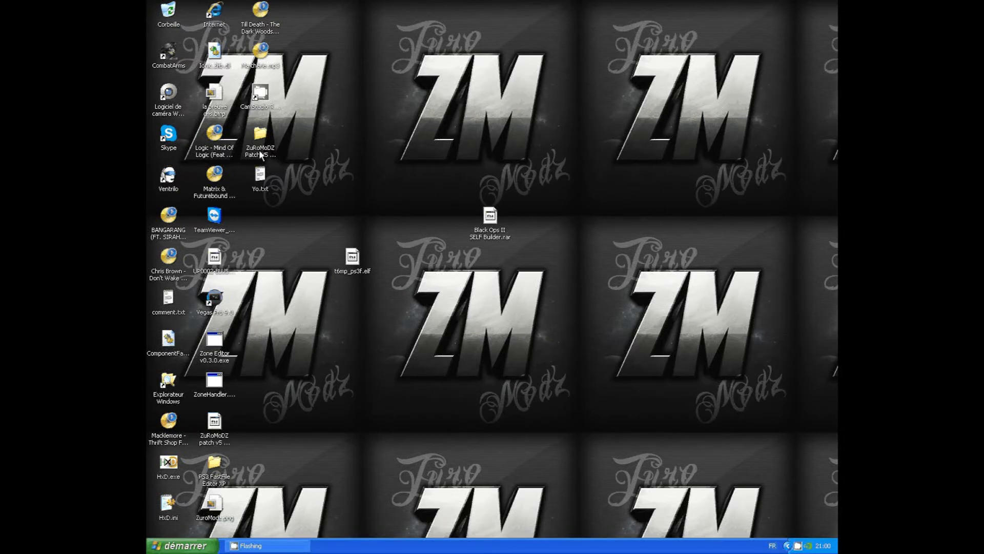
Step: Open Yo.txt, highlight installation steps 1 and 2, then minimize Notepad
{"action": "double_click", "coordinate": [260, 178]}
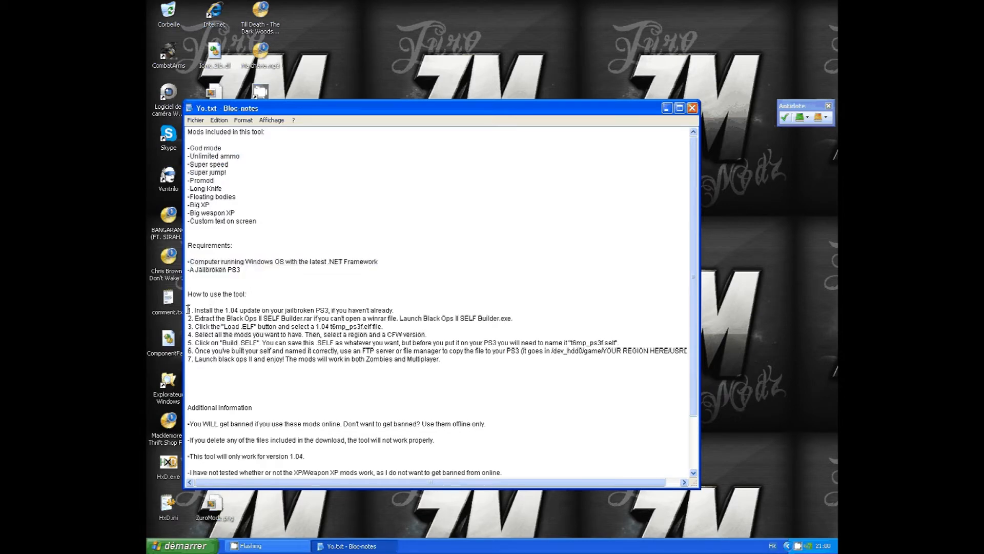
{"action": "triple_click", "coordinate": [289, 309]}
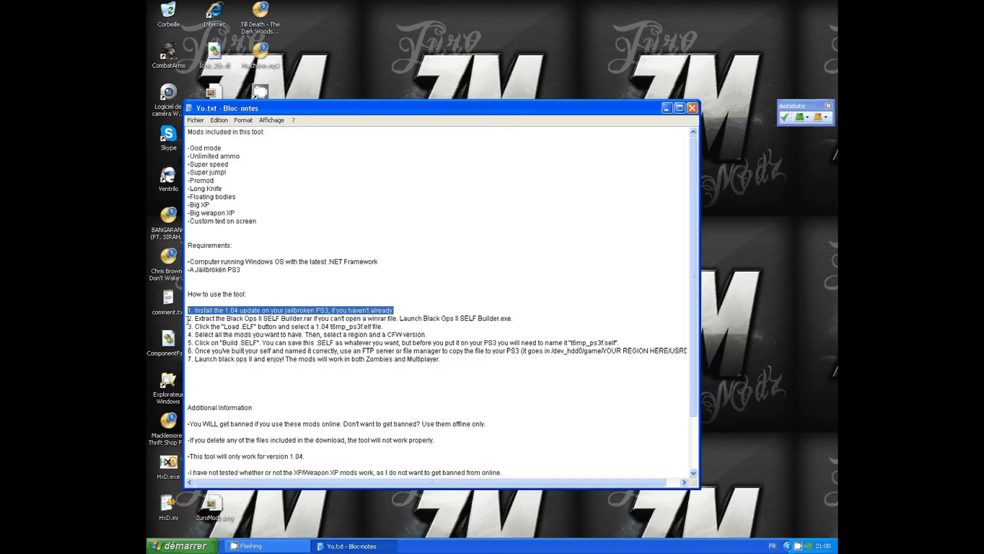
{"action": "left_click", "coordinate": [282, 319]}
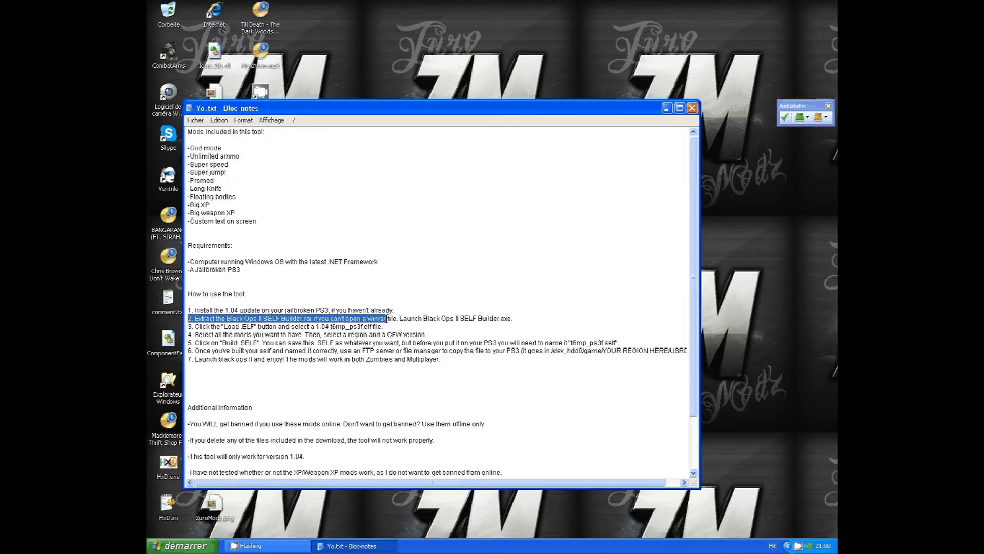
{"action": "left_click", "coordinate": [422, 305]}
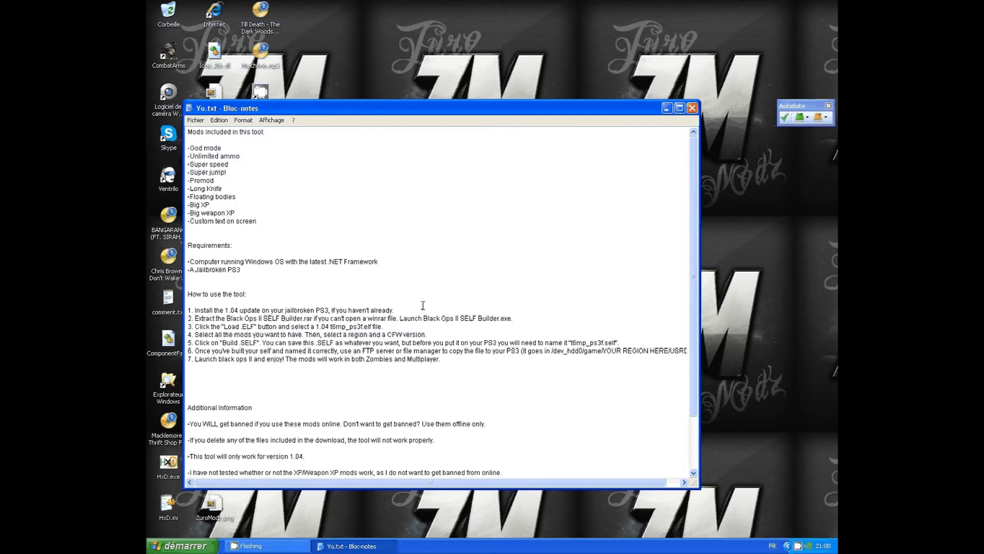
{"action": "left_click", "coordinate": [665, 107]}
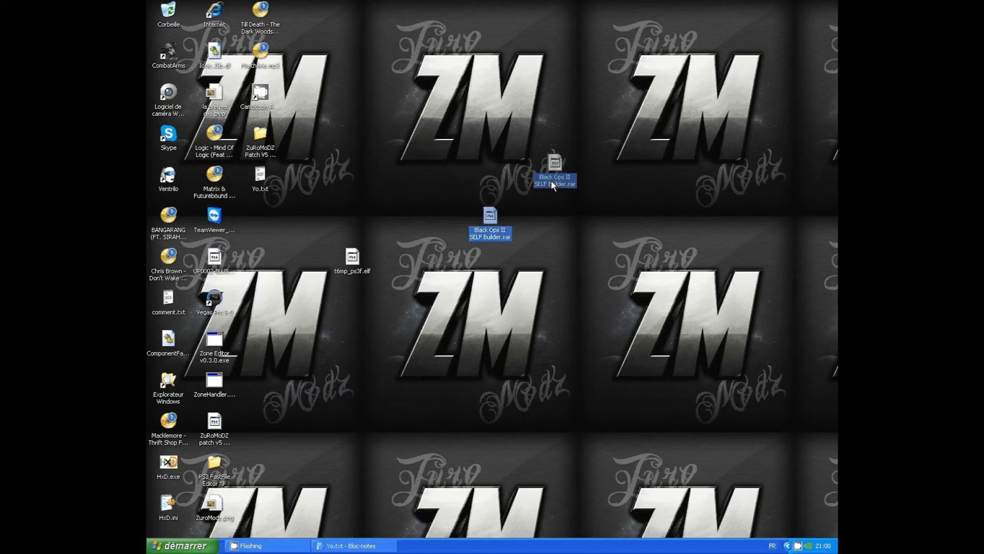
Step: Extract the SELF Builder .rar onto the desktop and launch the builder .exe
{"action": "right_click", "coordinate": [579, 176]}
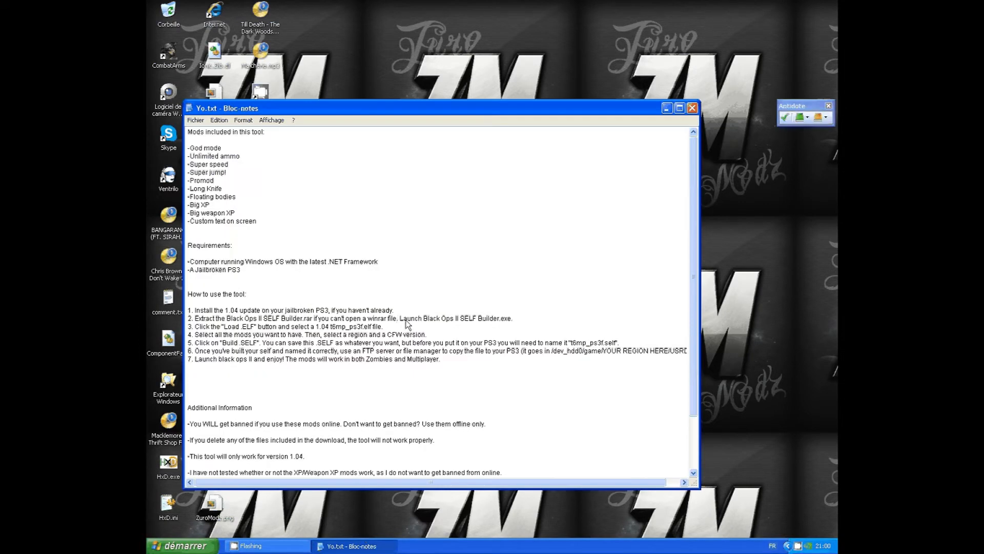
{"action": "double_click", "coordinate": [456, 318]}
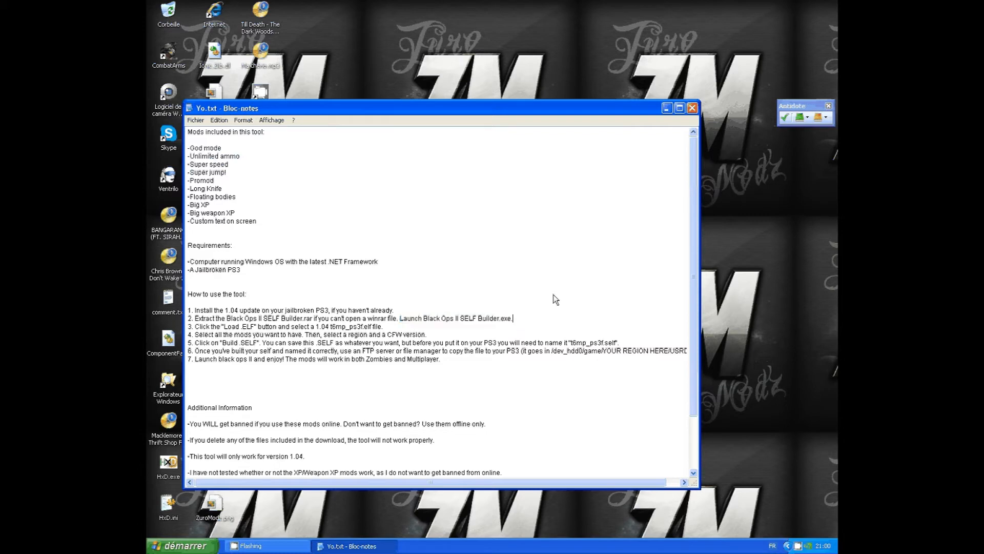
{"action": "left_click", "coordinate": [665, 108]}
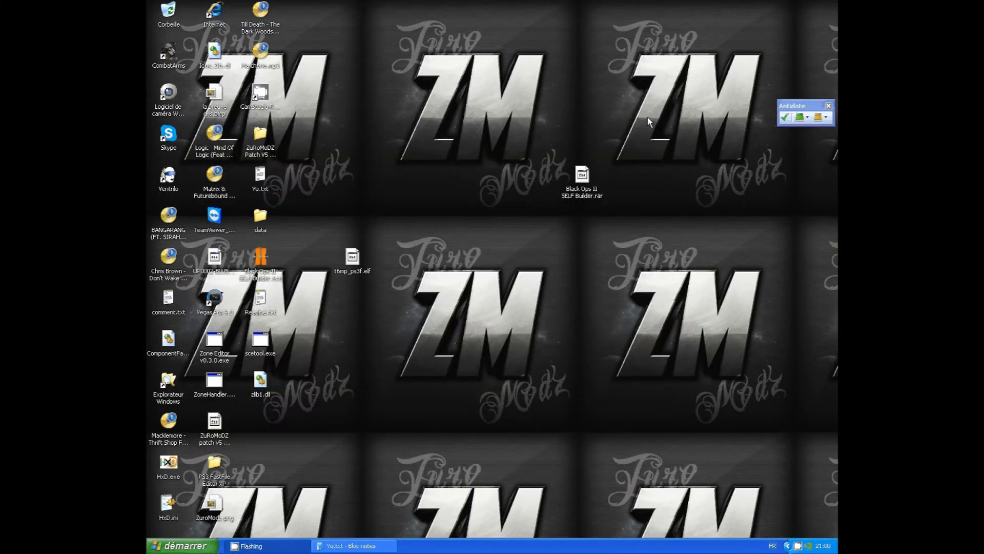
{"action": "double_click", "coordinate": [259, 256]}
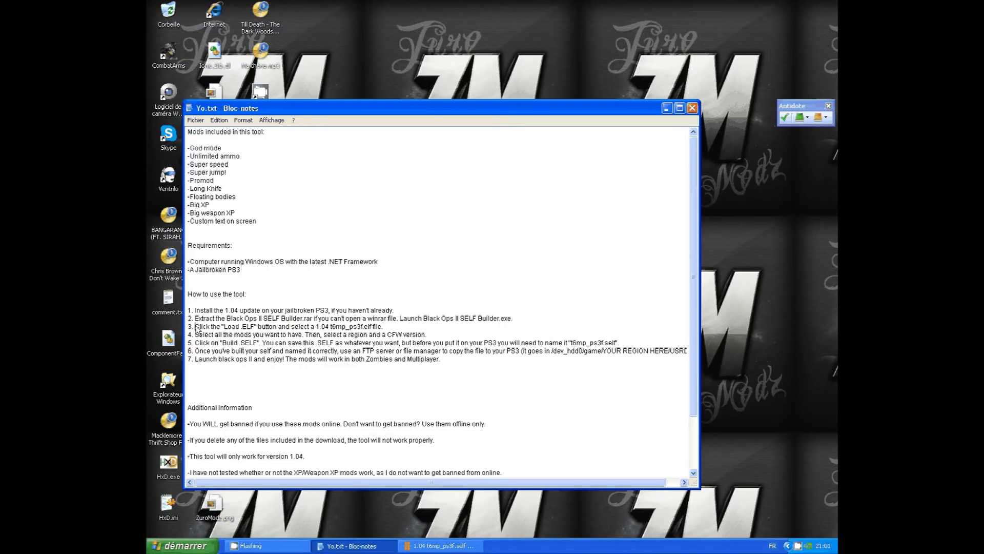
Step: Load t6mp_ps3f.elf from the Bureau folder into the builder
{"action": "triple_click", "coordinate": [286, 326]}
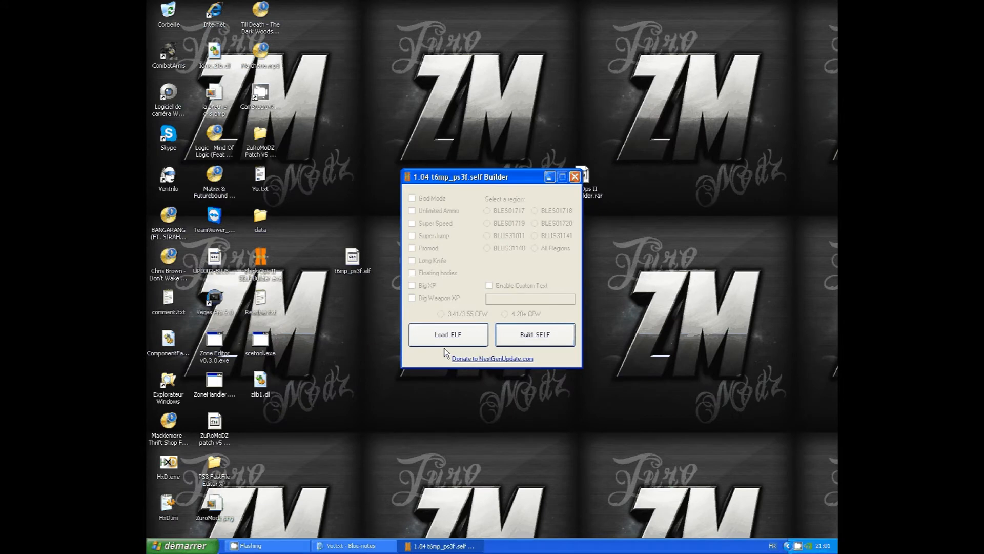
{"action": "left_click", "coordinate": [448, 333]}
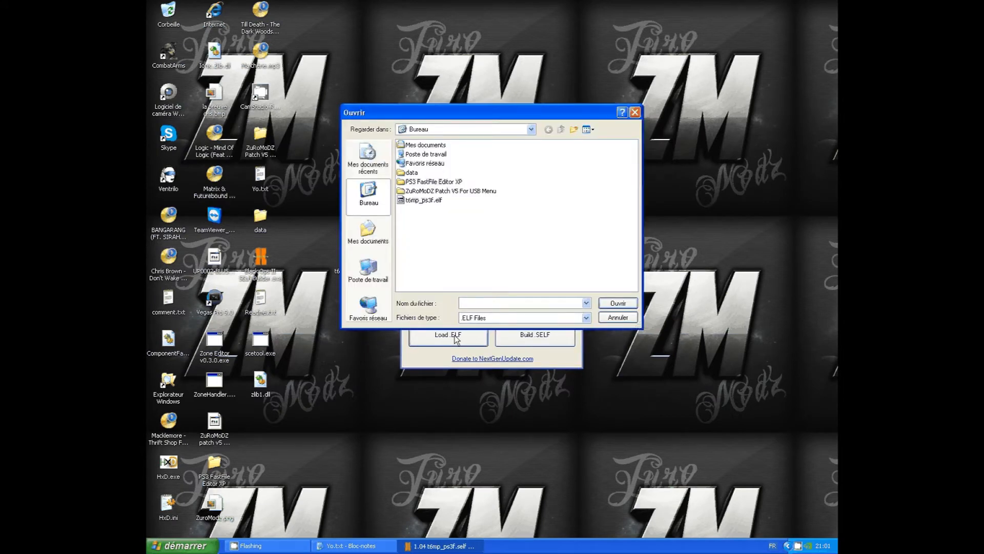
{"action": "left_click", "coordinate": [424, 199]}
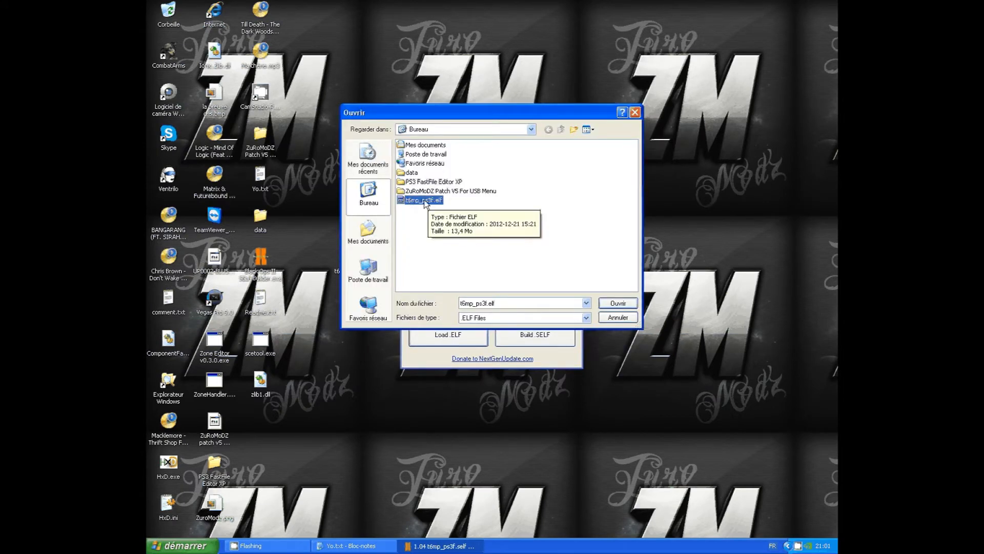
{"action": "left_click", "coordinate": [616, 303]}
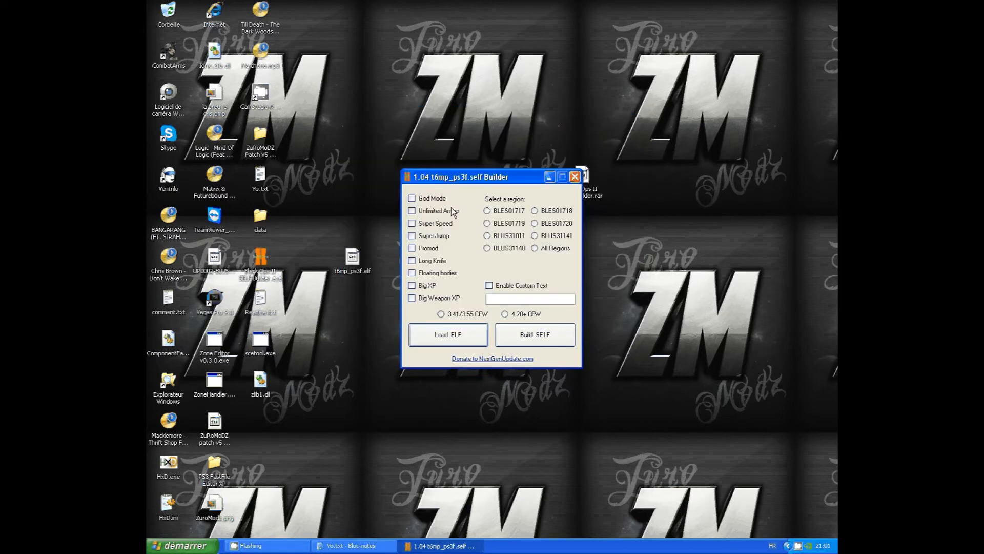
{"action": "left_click", "coordinate": [349, 544]}
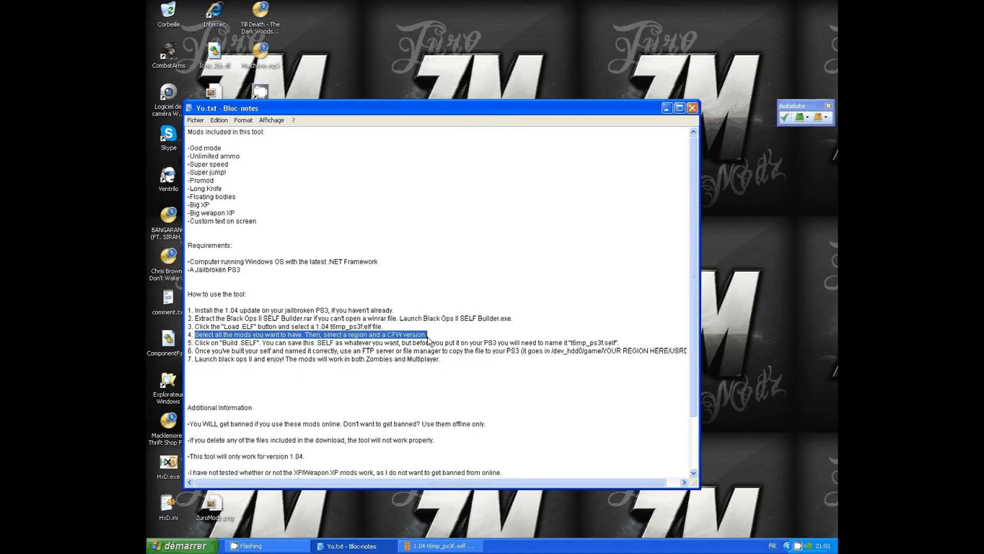
{"action": "mouse_move", "coordinate": [428, 341]}
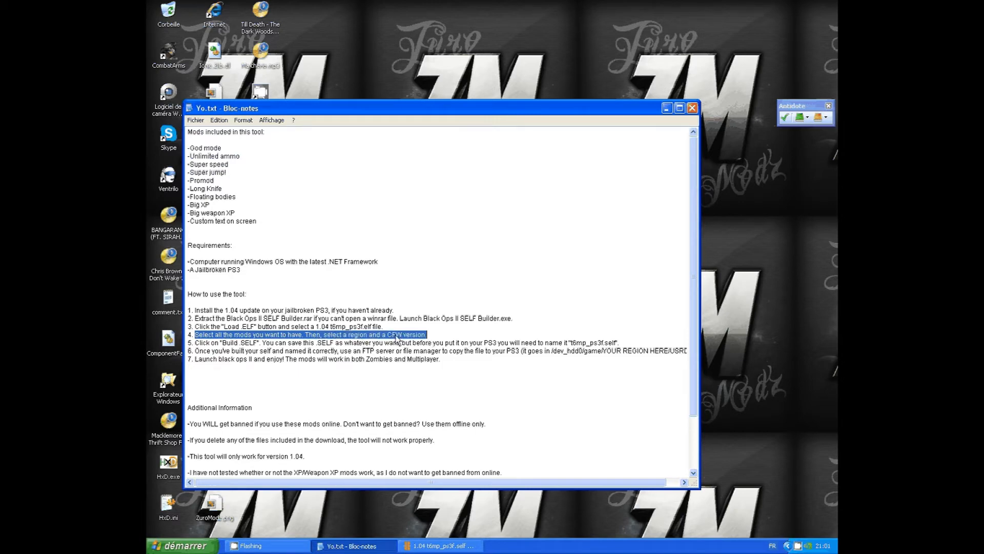
Step: Tick God Mode, Unlimited Ammo, Super Jump and Long Knife, choose BLUS31011, and enable custom text
{"action": "left_click", "coordinate": [439, 545]}
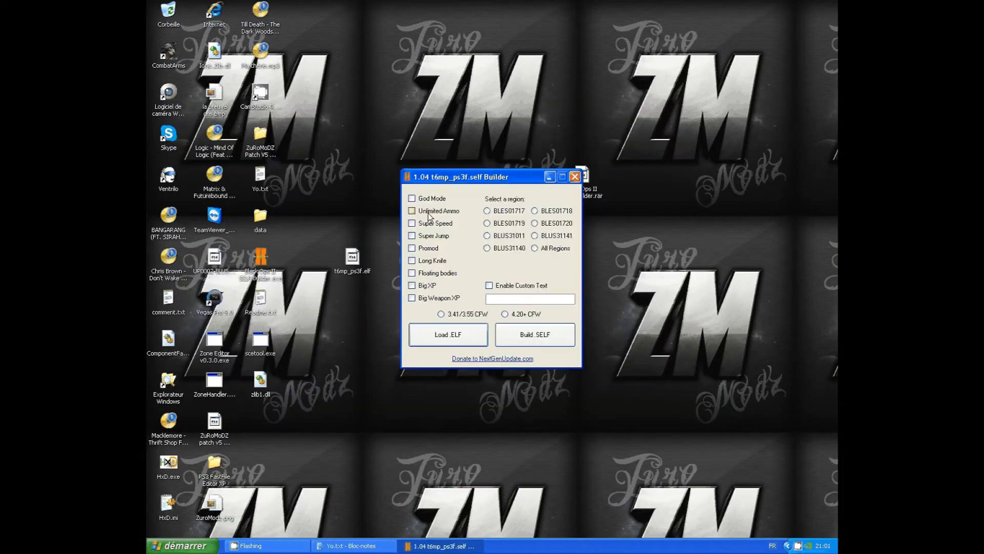
{"action": "left_click", "coordinate": [412, 198]}
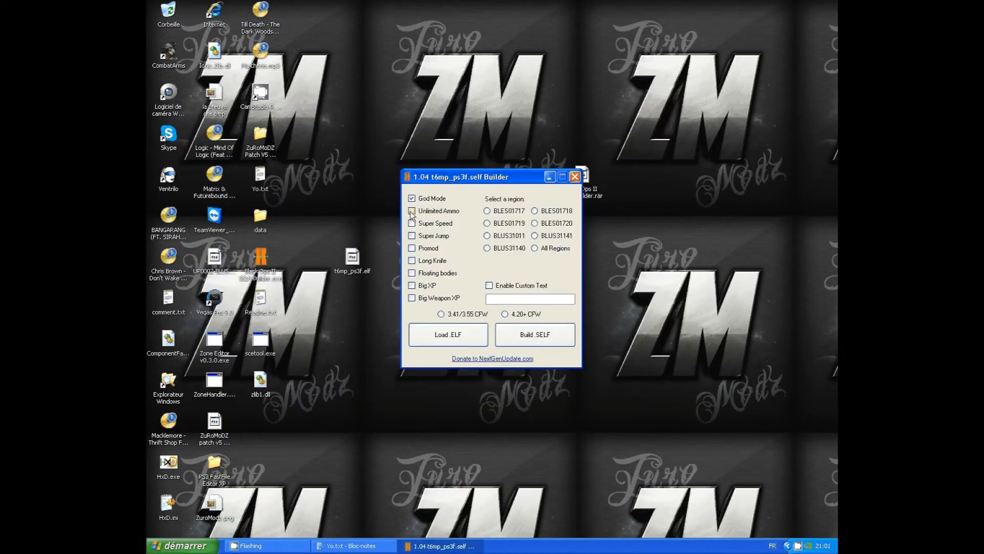
{"action": "left_click", "coordinate": [412, 210]}
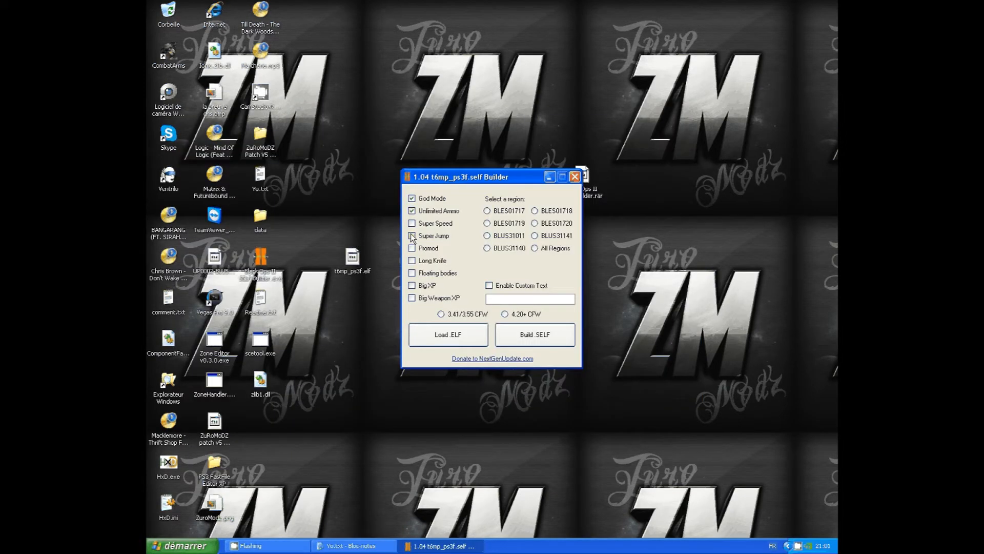
{"action": "left_click", "coordinate": [412, 236]}
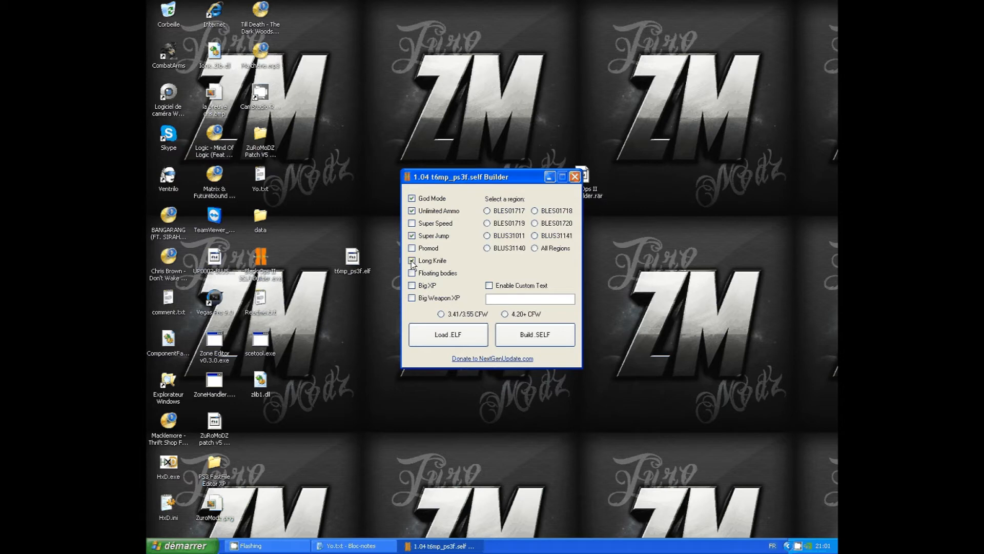
{"action": "left_click", "coordinate": [411, 260]}
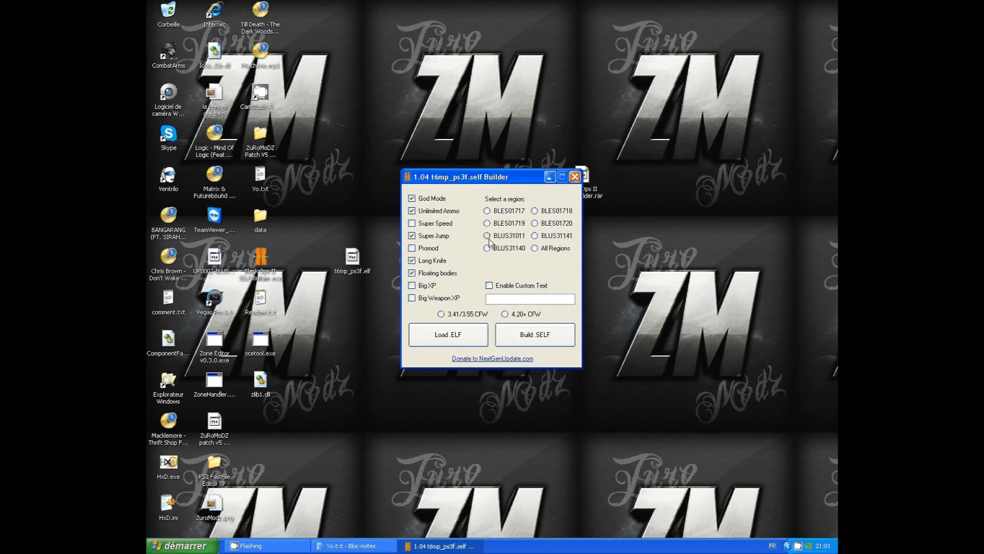
{"action": "left_click", "coordinate": [487, 235]}
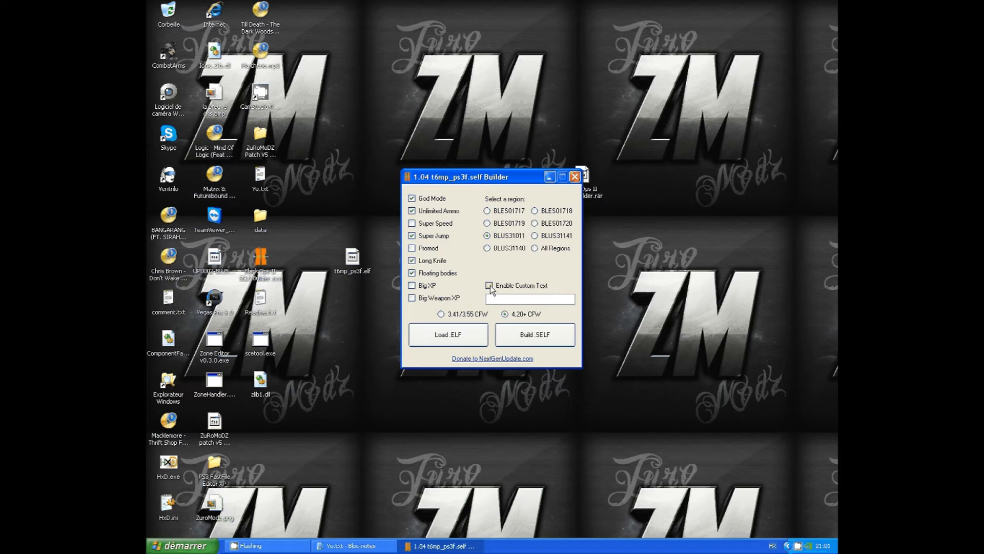
{"action": "left_click", "coordinate": [488, 285]}
{"action": "type", "text": "^1Like a"}
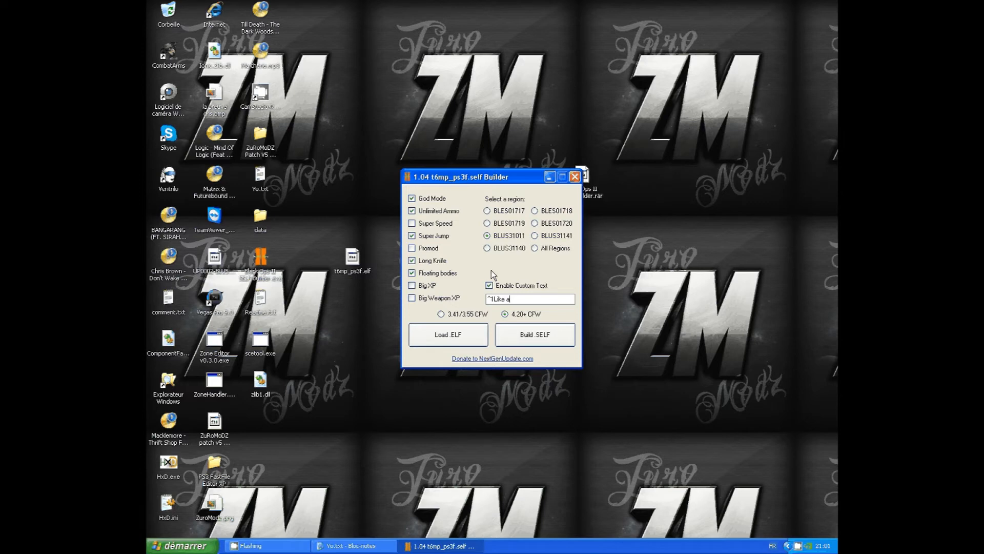
{"action": "type", "text": "nd SU"}
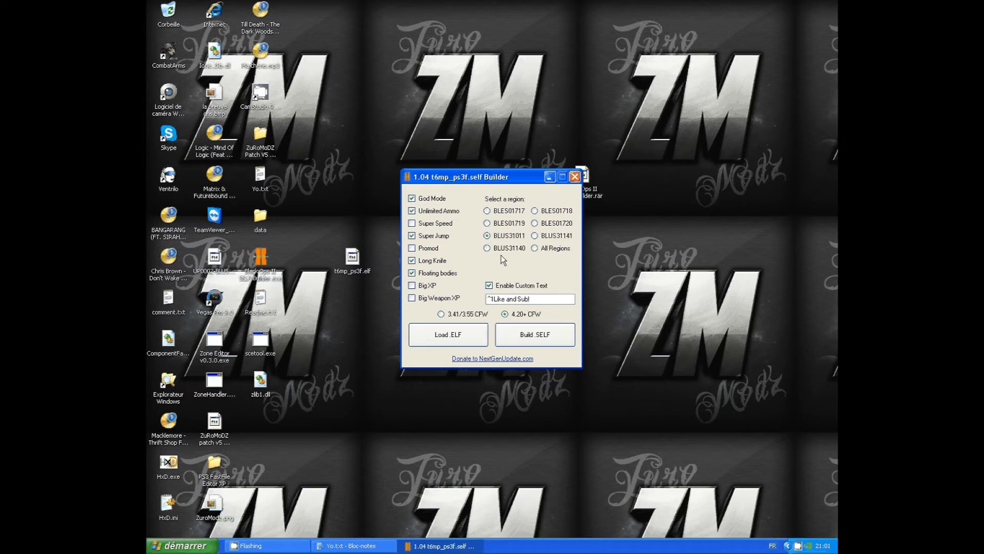
Step: Bring Yo.txt to the front and highlight step 5 on building and saving the .SELF
{"action": "left_click", "coordinate": [349, 545]}
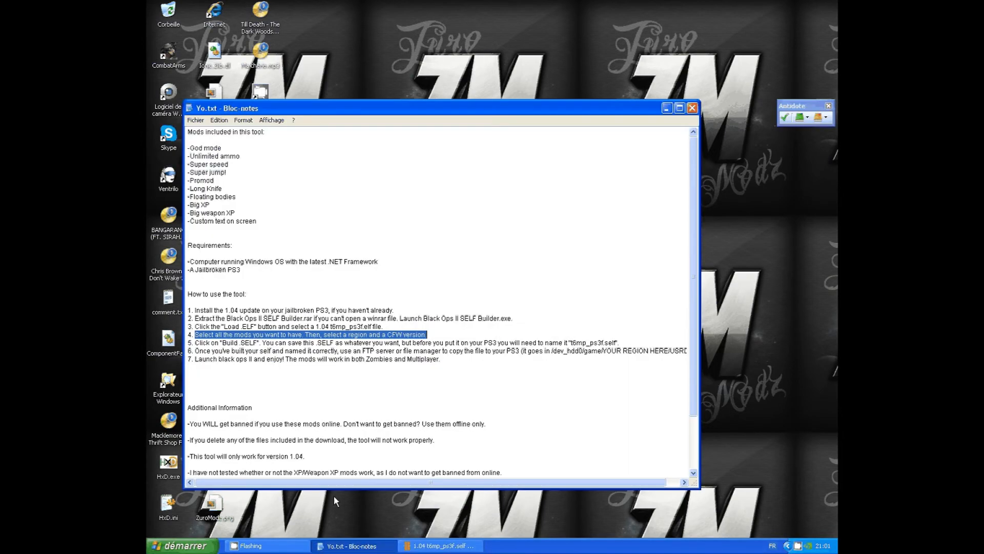
{"action": "left_click", "coordinate": [204, 343]}
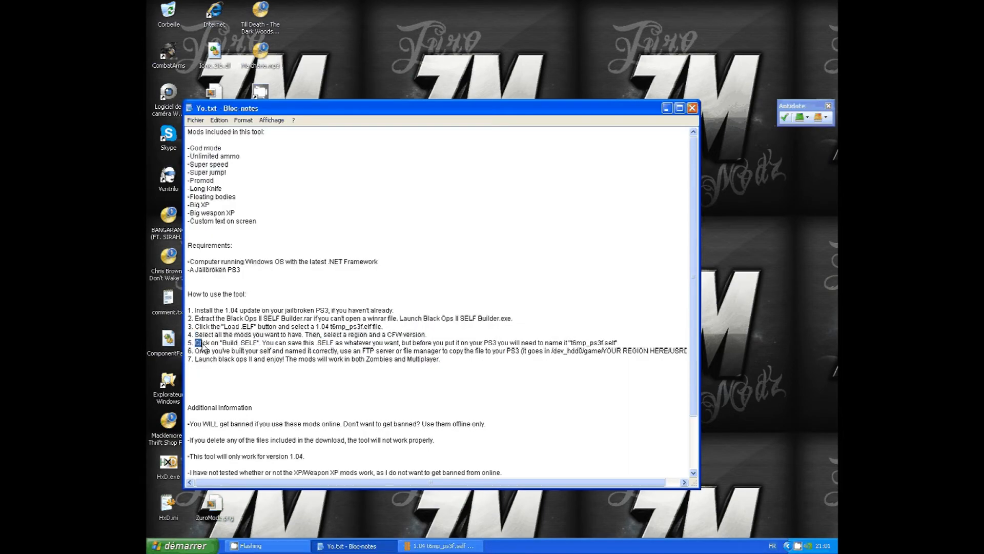
{"action": "double_click", "coordinate": [226, 343]}
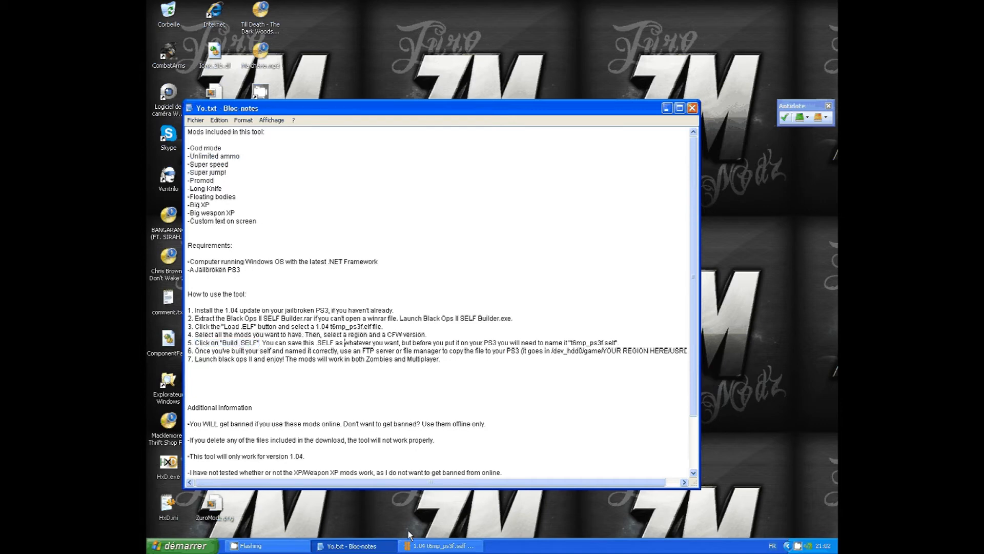
Step: Cancel the Build .SELF save, then copy the 't6mp_ps3f.self' name from readme step 5
{"action": "left_click", "coordinate": [535, 334]}
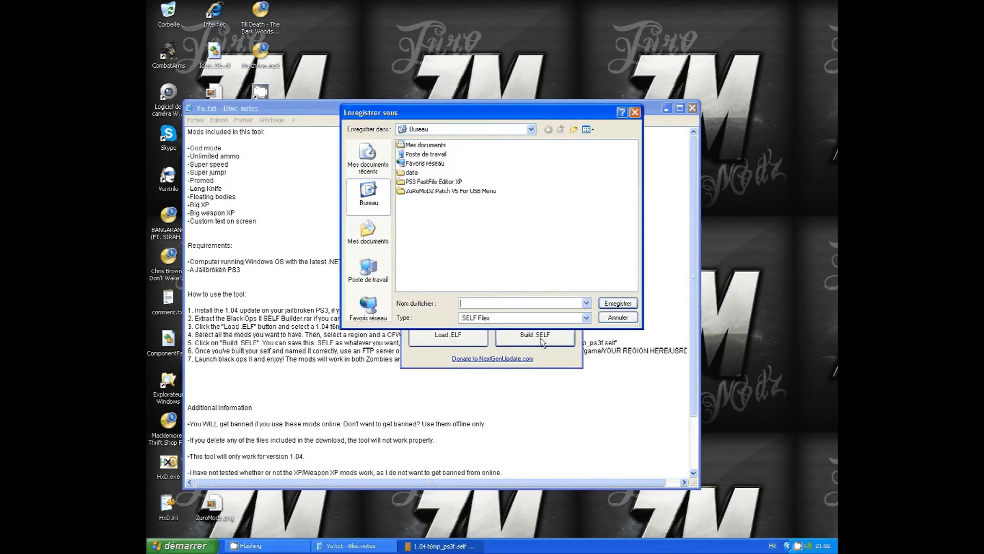
{"action": "mouse_move", "coordinate": [264, 346]}
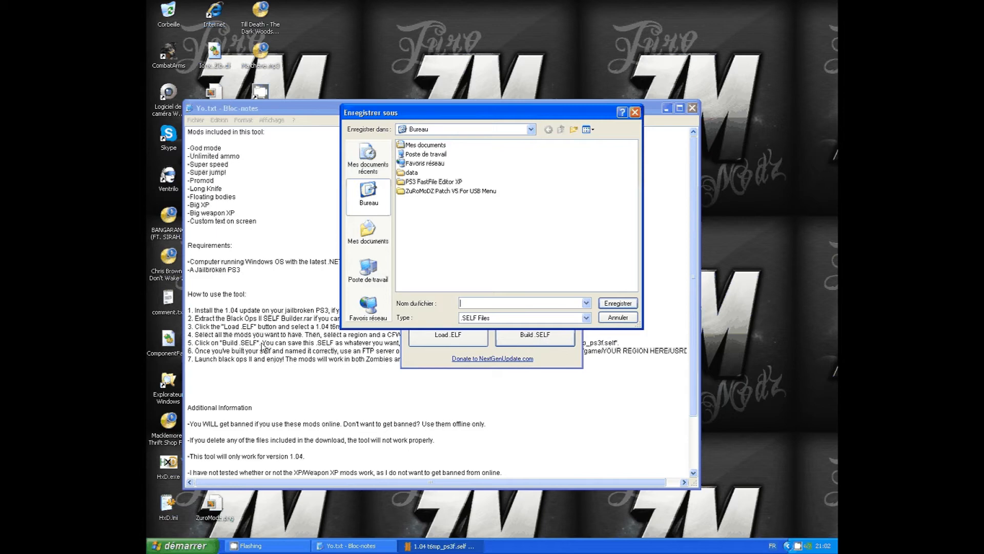
{"action": "left_click", "coordinate": [616, 316]}
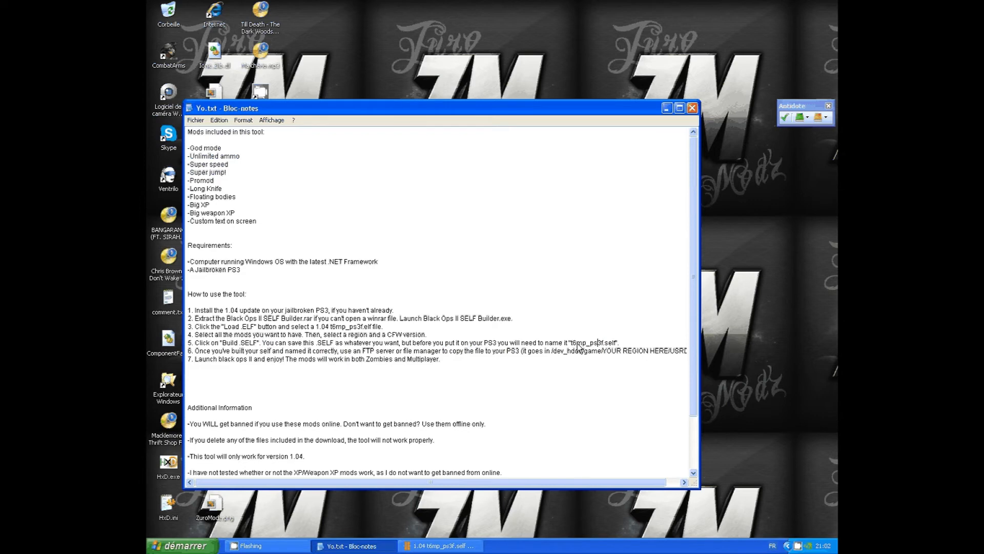
{"action": "double_click", "coordinate": [578, 342]}
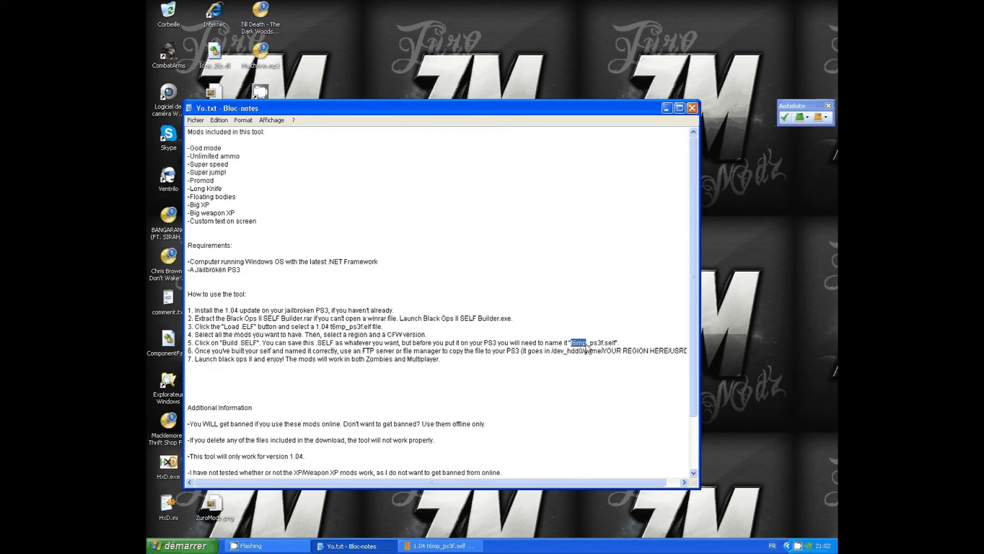
{"action": "right_click", "coordinate": [587, 350]}
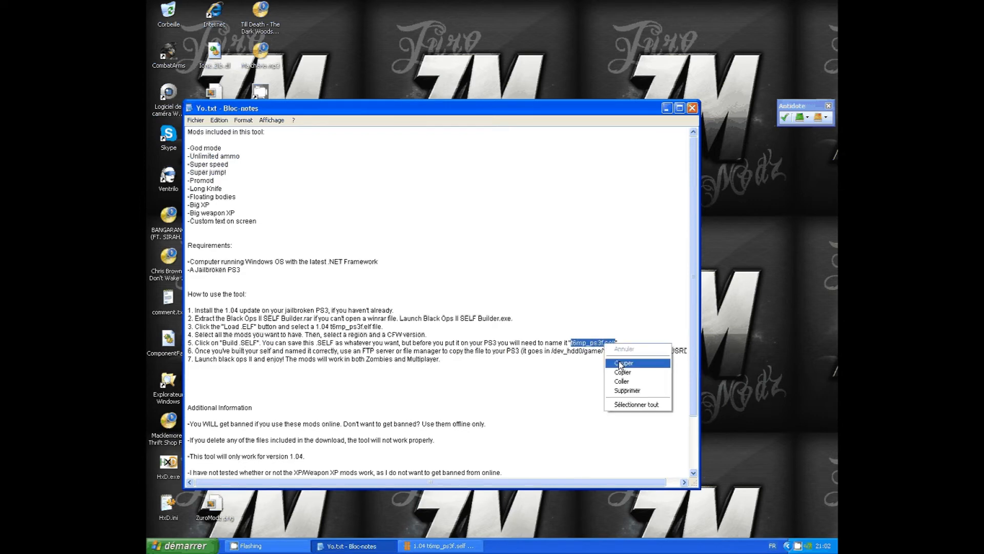
{"action": "left_click", "coordinate": [621, 371]}
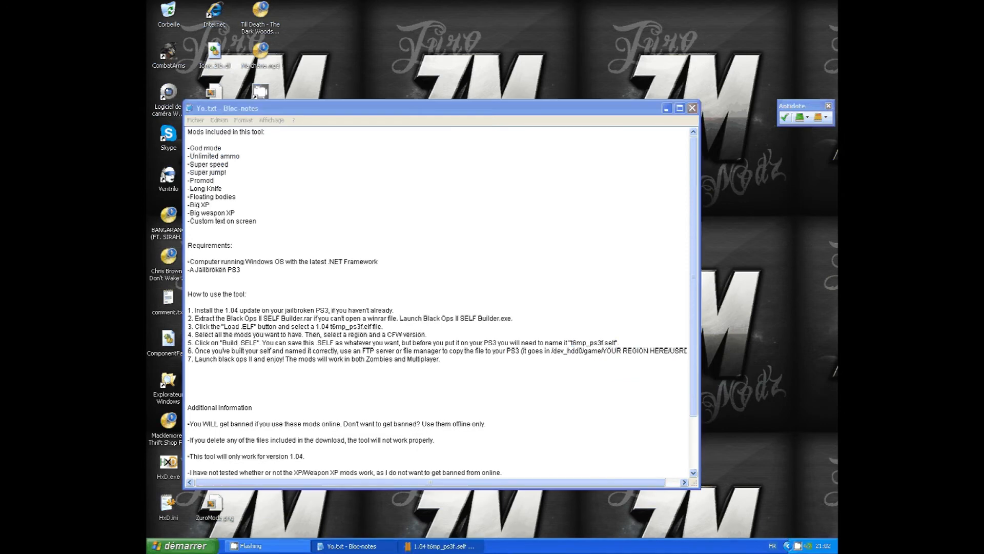
Step: Build the .SELF, save it to Bureau, and close the builder
{"action": "left_click", "coordinate": [534, 333]}
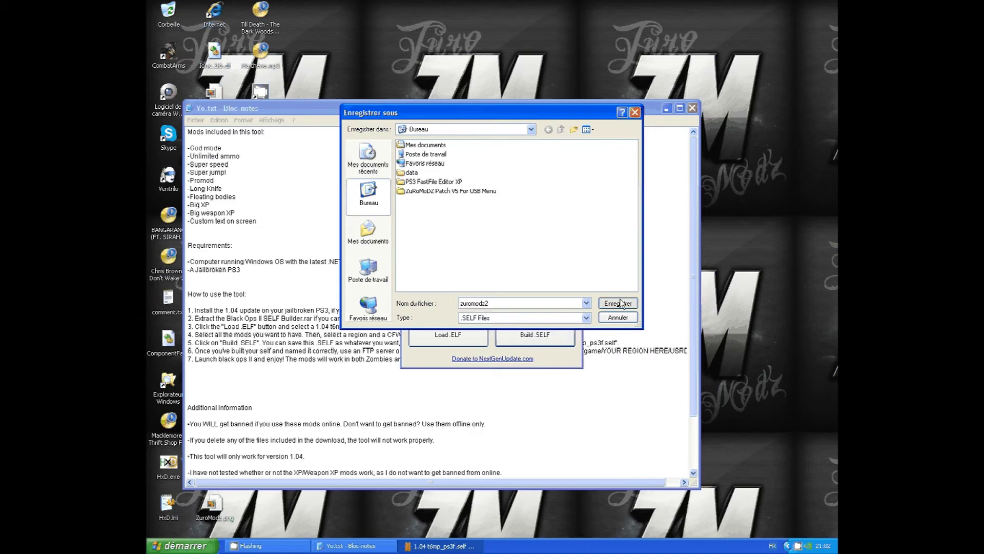
{"action": "left_click", "coordinate": [617, 303]}
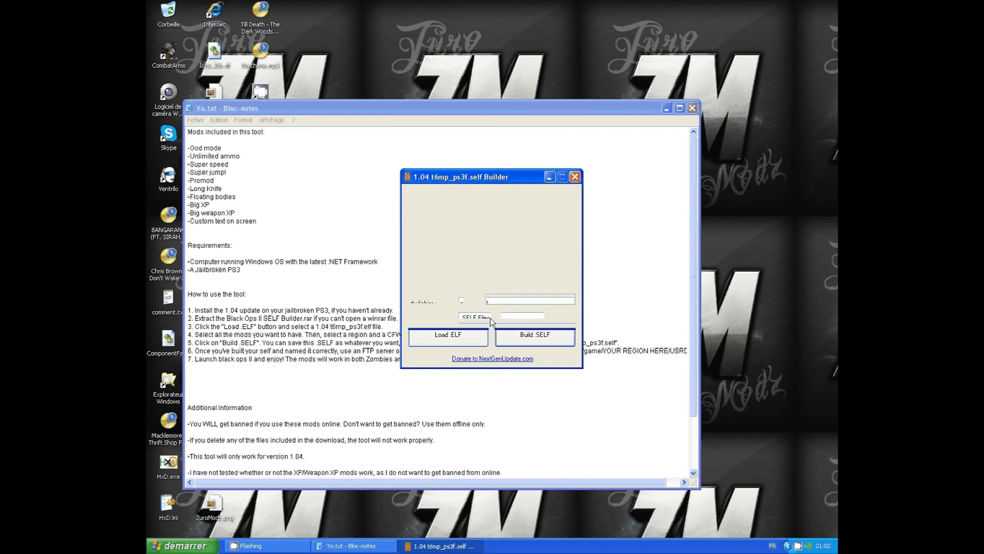
{"action": "left_click", "coordinate": [448, 333]}
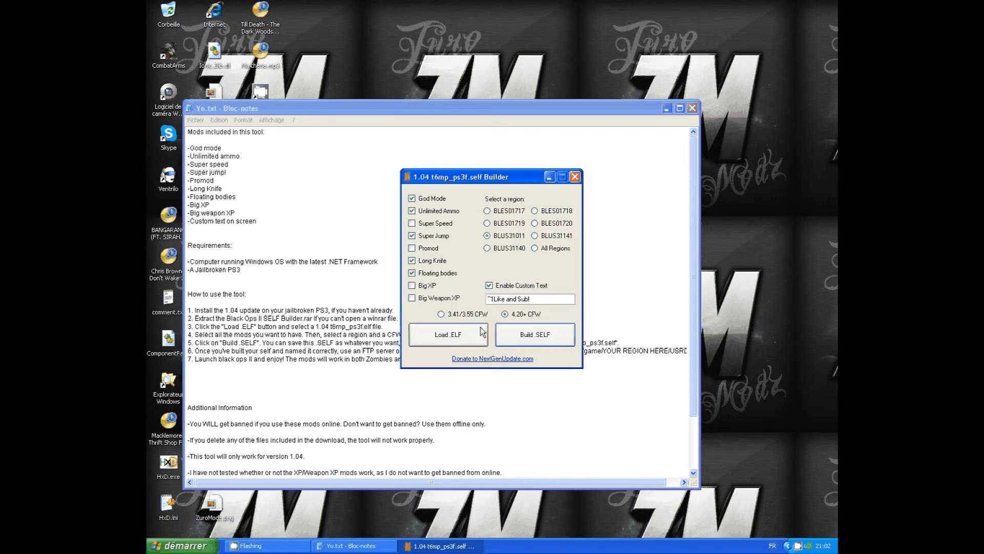
{"action": "left_click", "coordinate": [573, 176]}
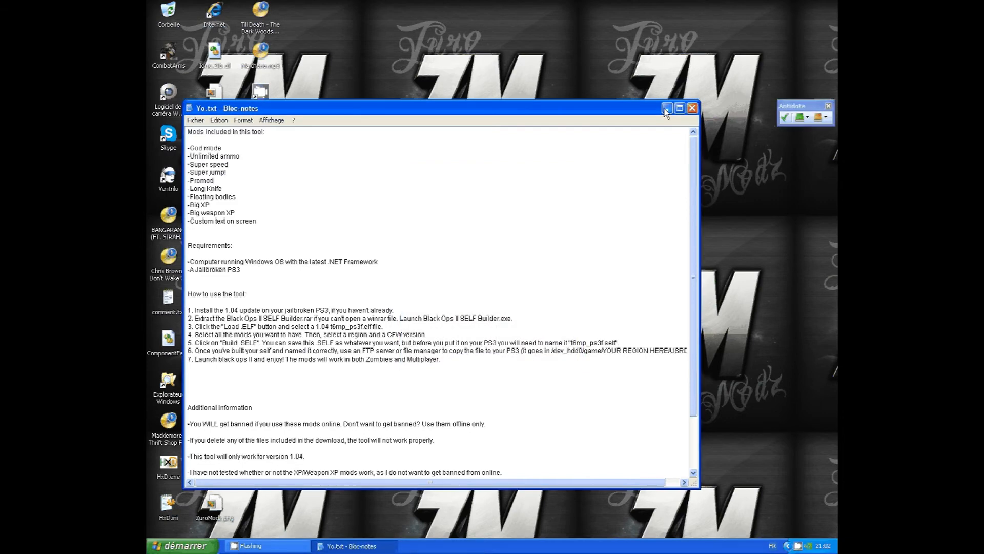
{"action": "left_click", "coordinate": [666, 108]}
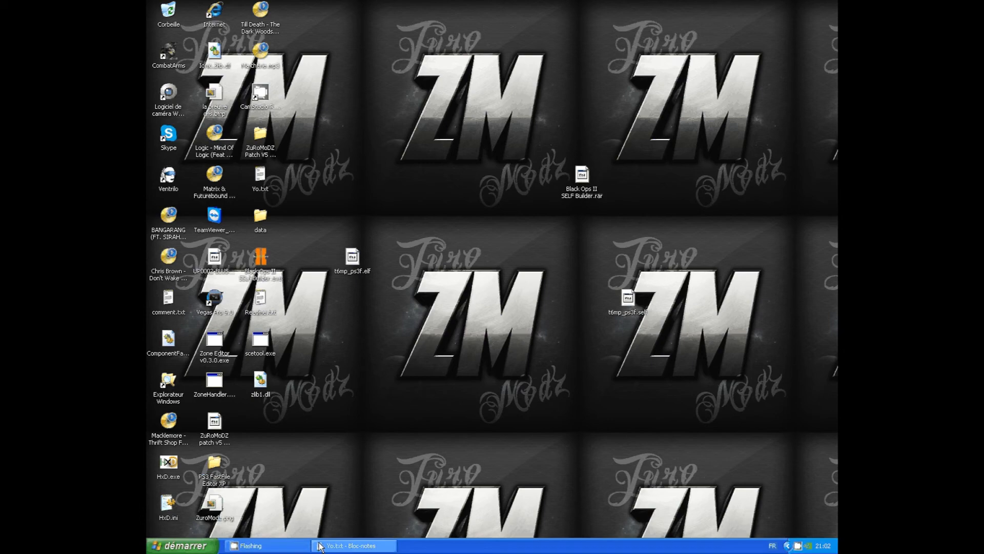
{"action": "left_click", "coordinate": [352, 545]}
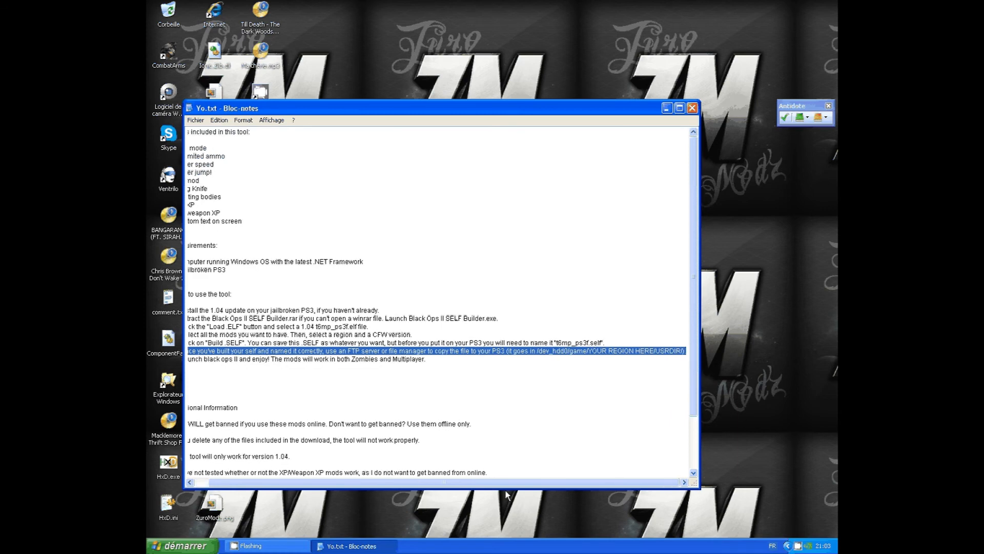
{"action": "scroll", "scroll_direction": "left", "scroll_amount": 3}
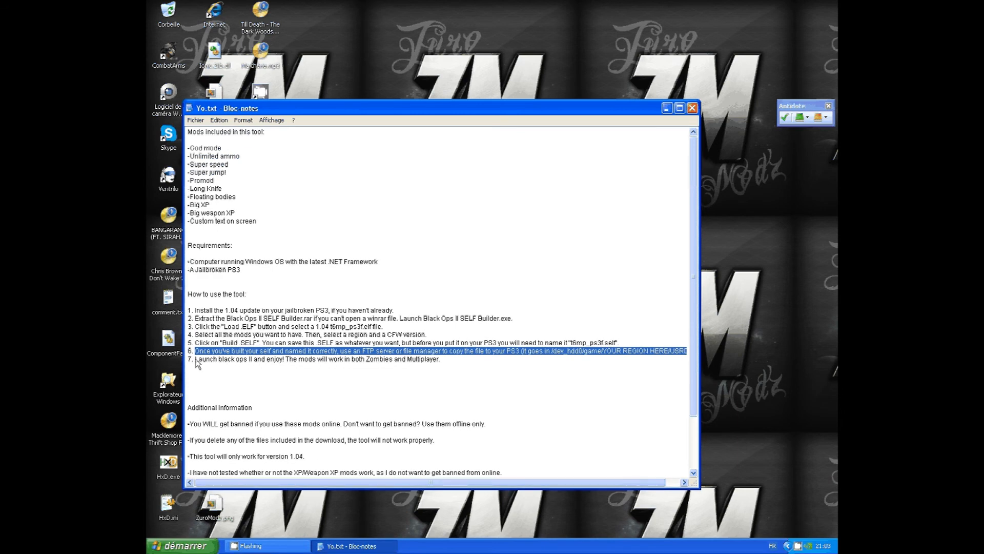
{"action": "left_click", "coordinate": [440, 361]}
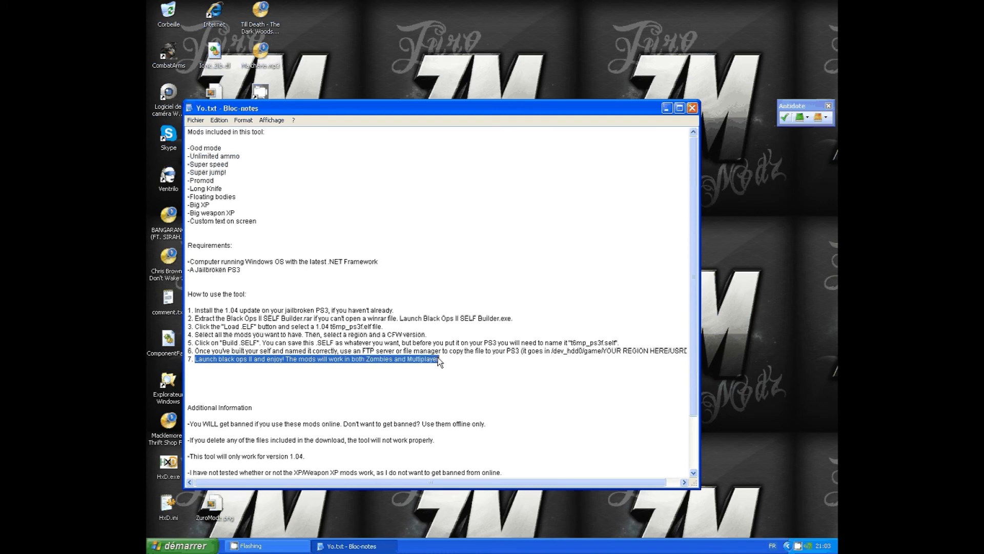
{"action": "left_click", "coordinate": [354, 442]}
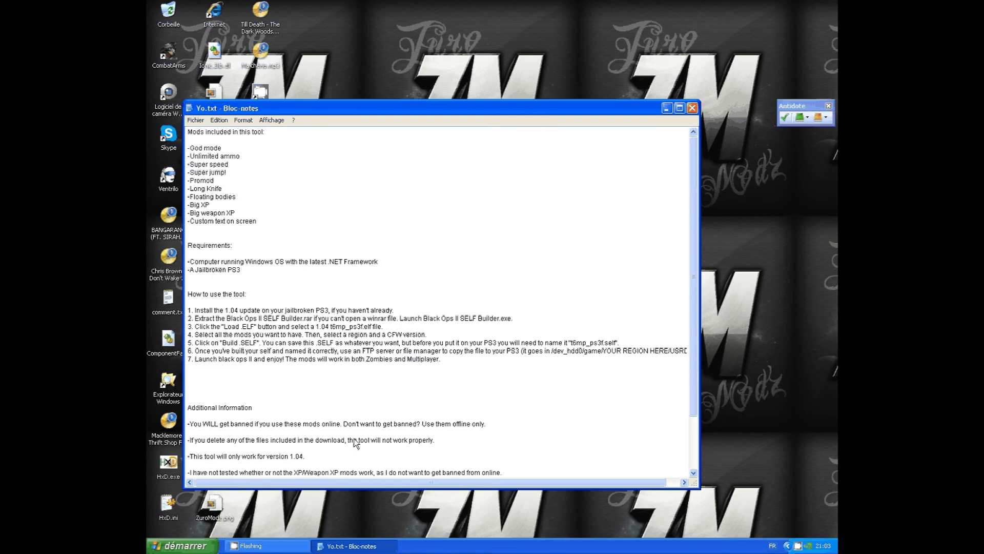
{"action": "mouse_move", "coordinate": [220, 374]}
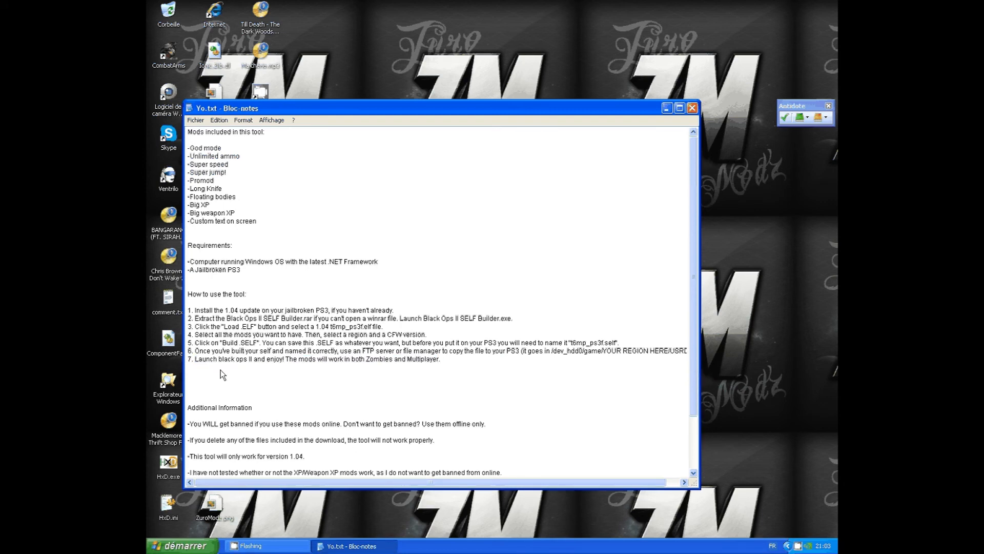
{"action": "scroll", "scroll_direction": "down", "scroll_amount": 3}
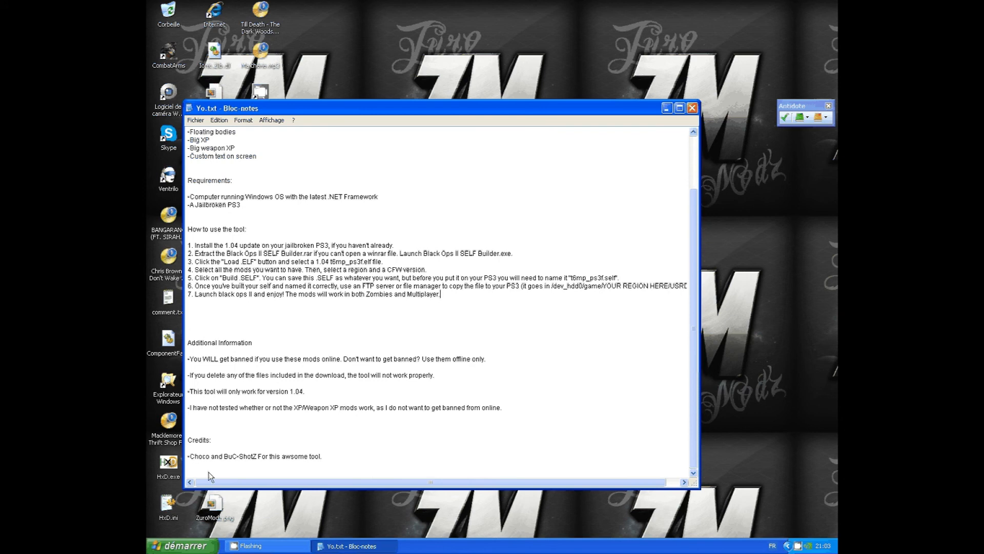
Step: Type 'So there we go guys your read ready to fuck up bo2! :D' below the credits
{"action": "type", "text": "So"}
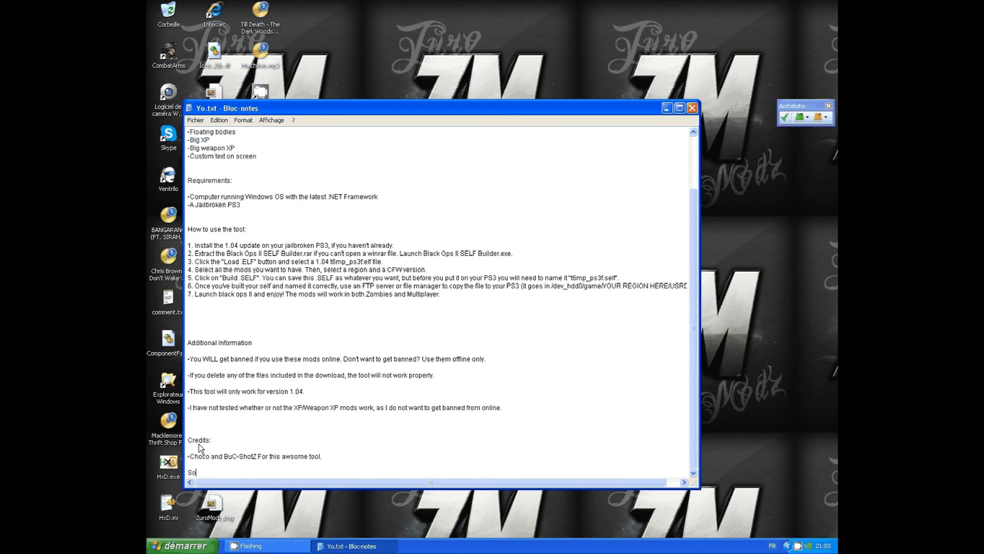
{"action": "type", "text": "there"}
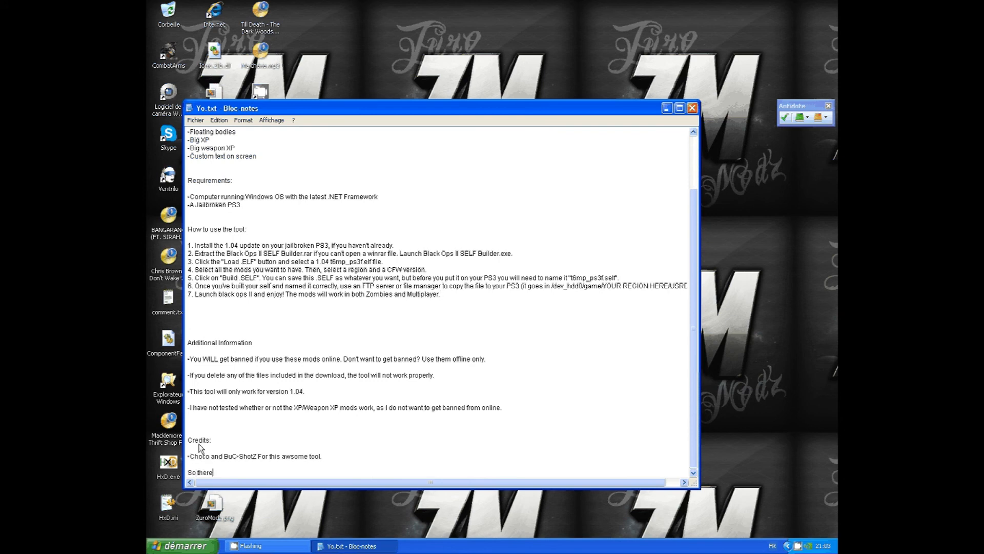
{"action": "type", "text": "we go"}
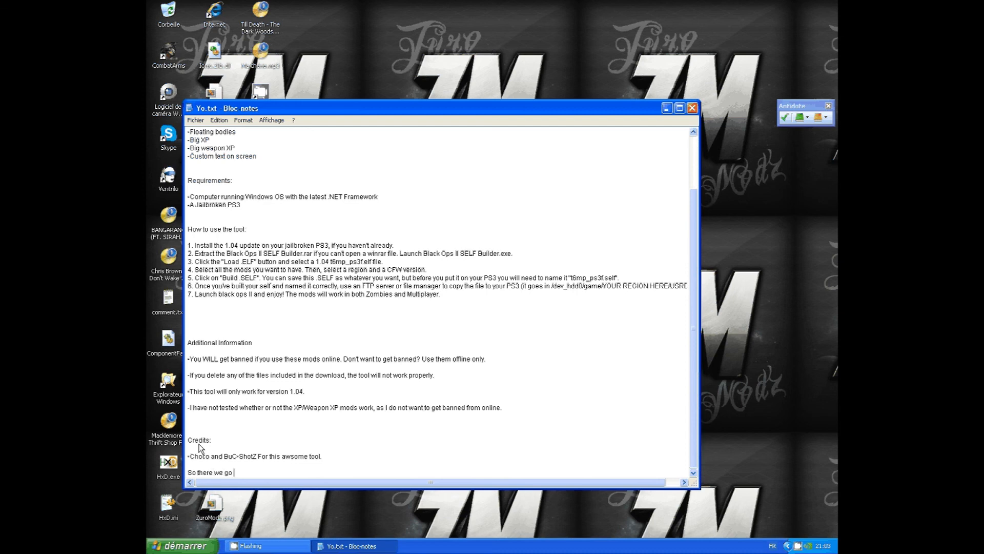
{"action": "type", "text": "guys"}
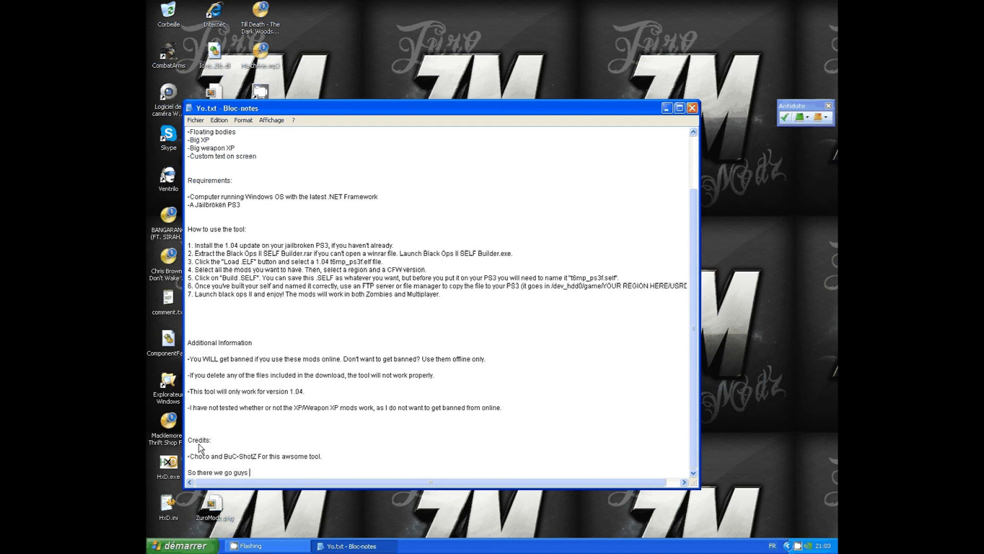
{"action": "type", "text": "your read"}
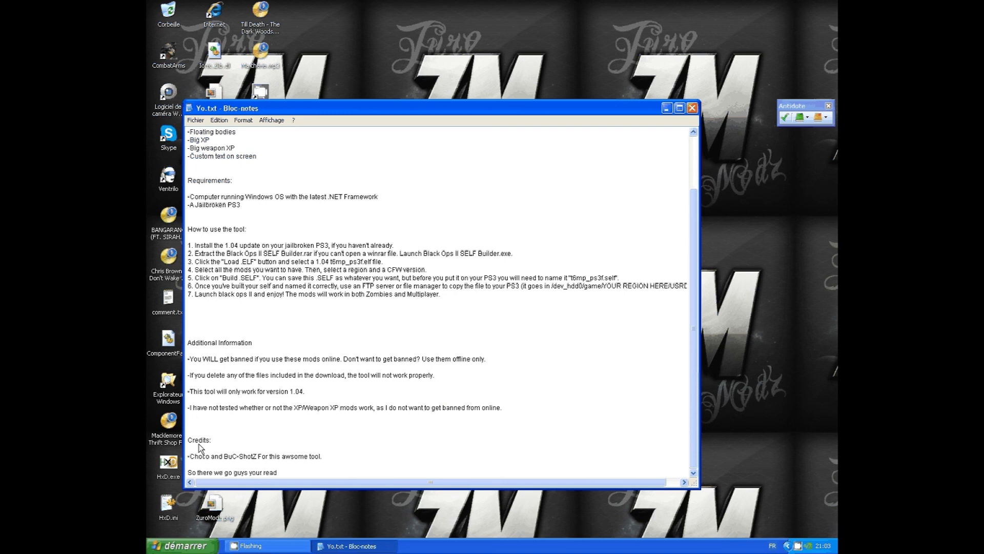
{"action": "type", "text": "ready to"}
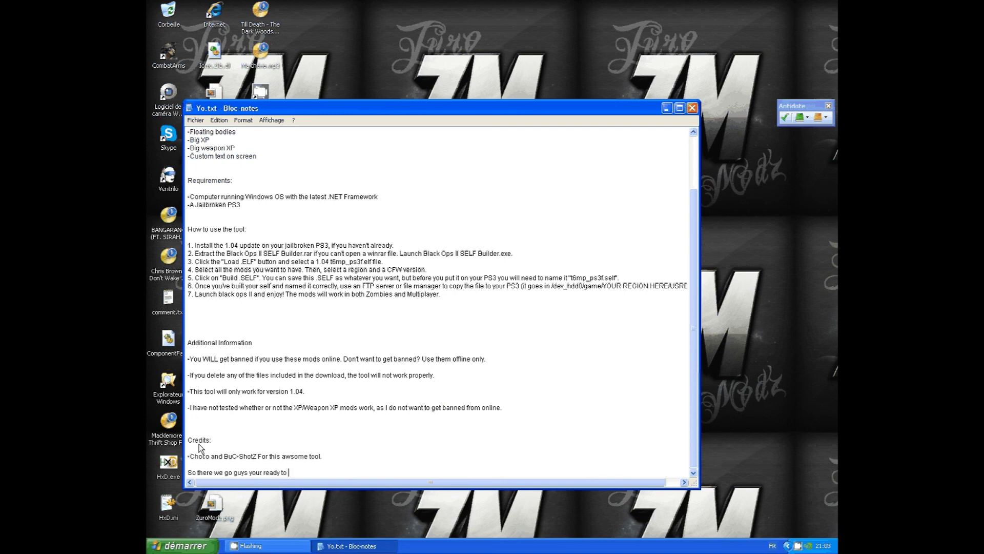
{"action": "type", "text": "fuck up"}
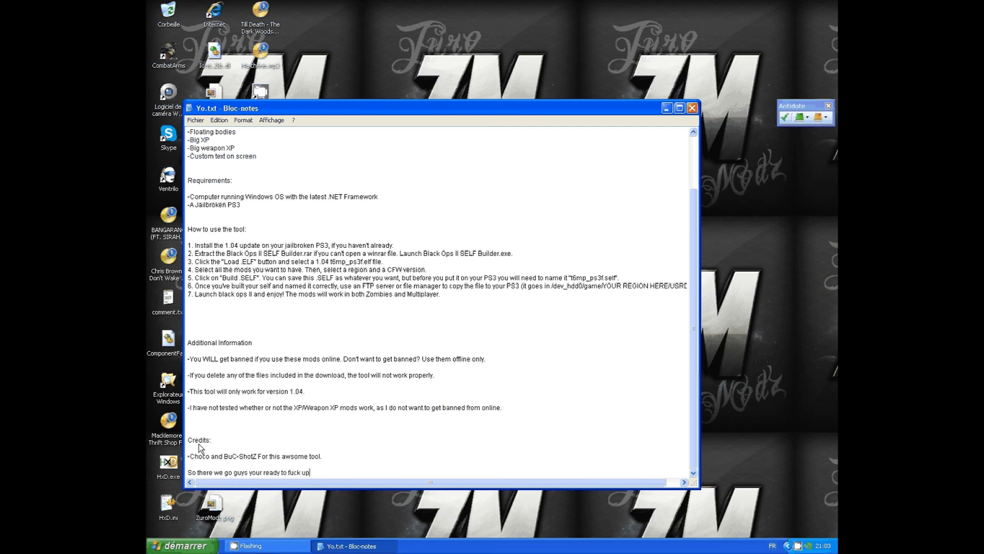
{"action": "type", "text": "bo"}
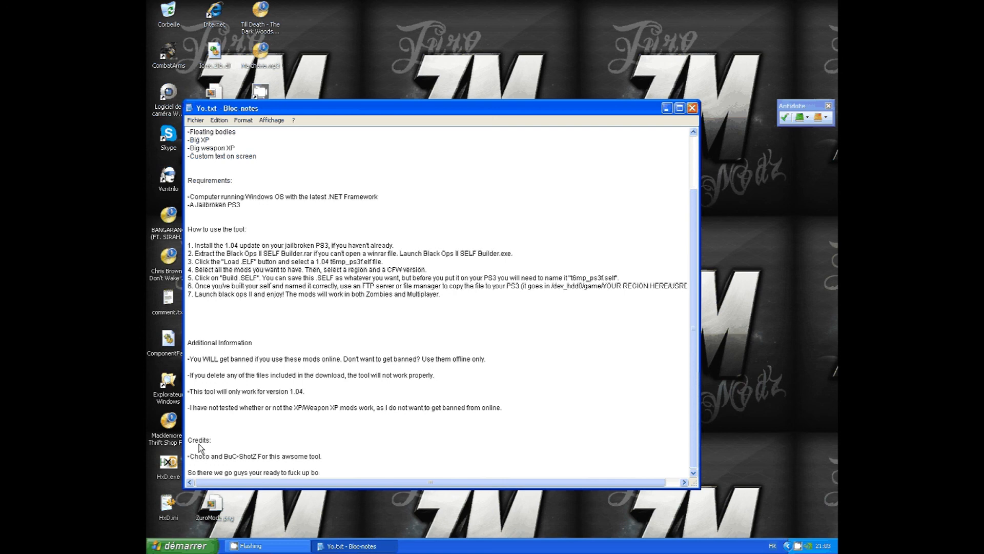
{"action": "type", "text": "2"}
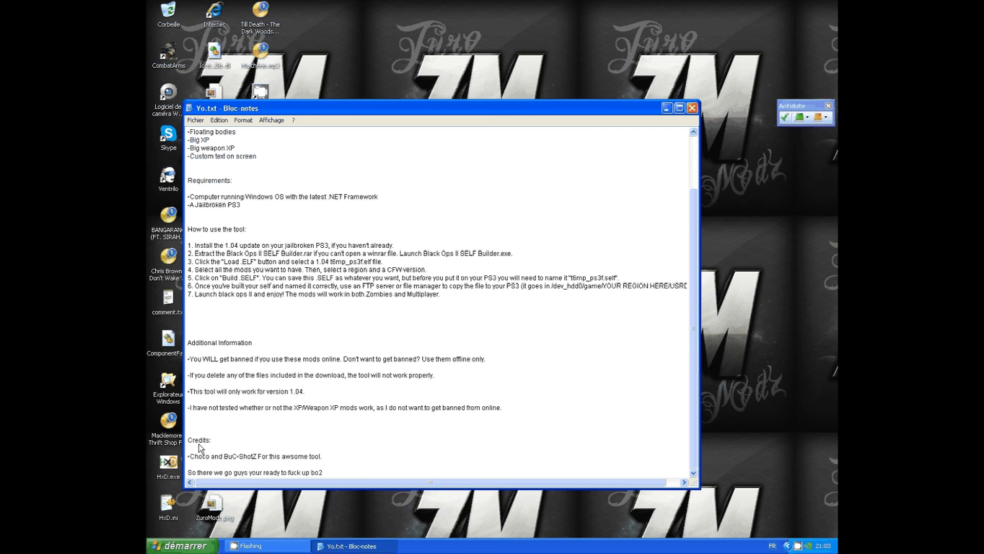
{"action": "type", "text": "! :D"}
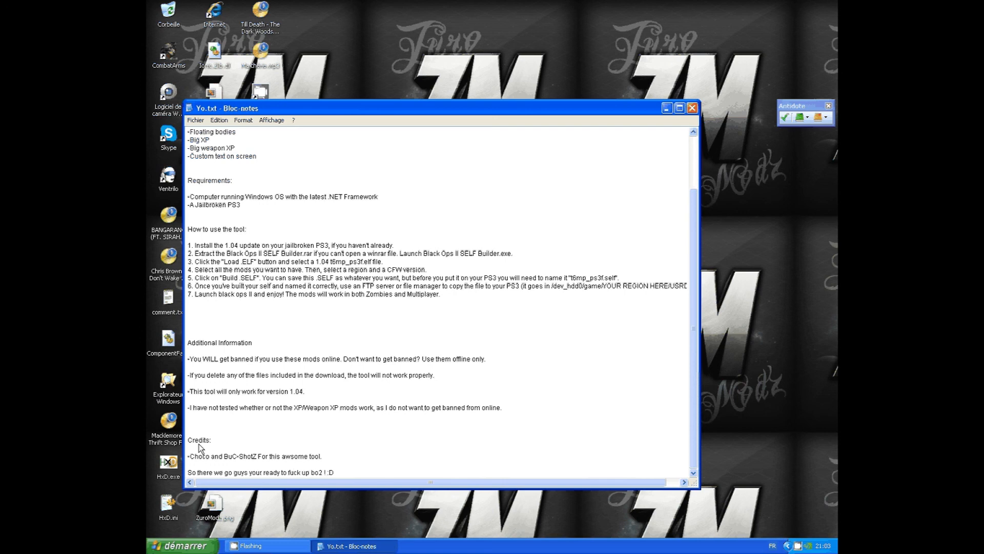